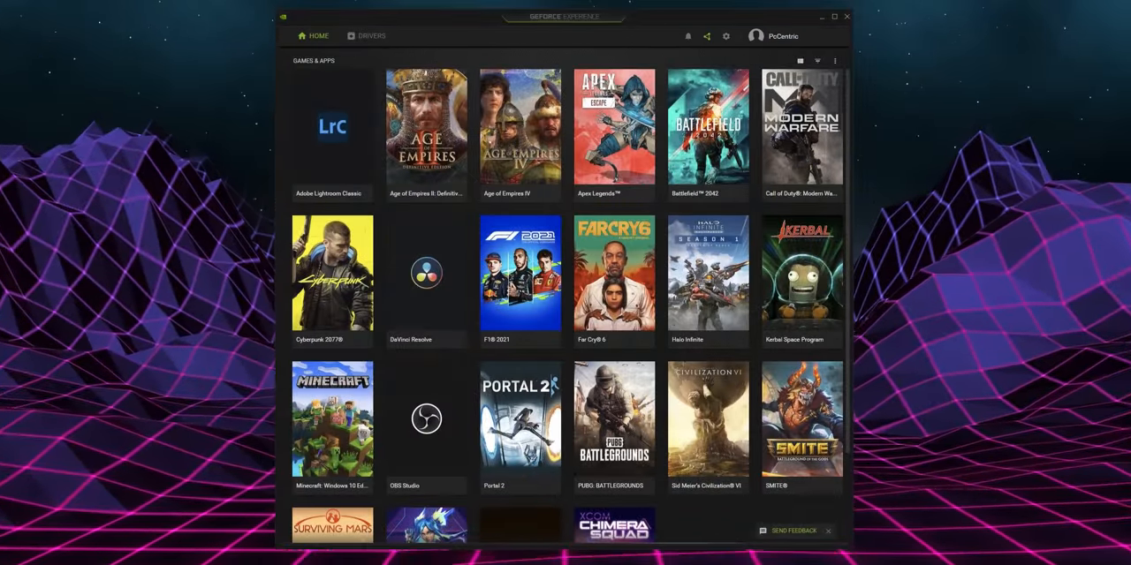
# Step: Open the Age of Empires IV tile from the Home tab's Games & Apps grid
pyautogui.click(520, 131)
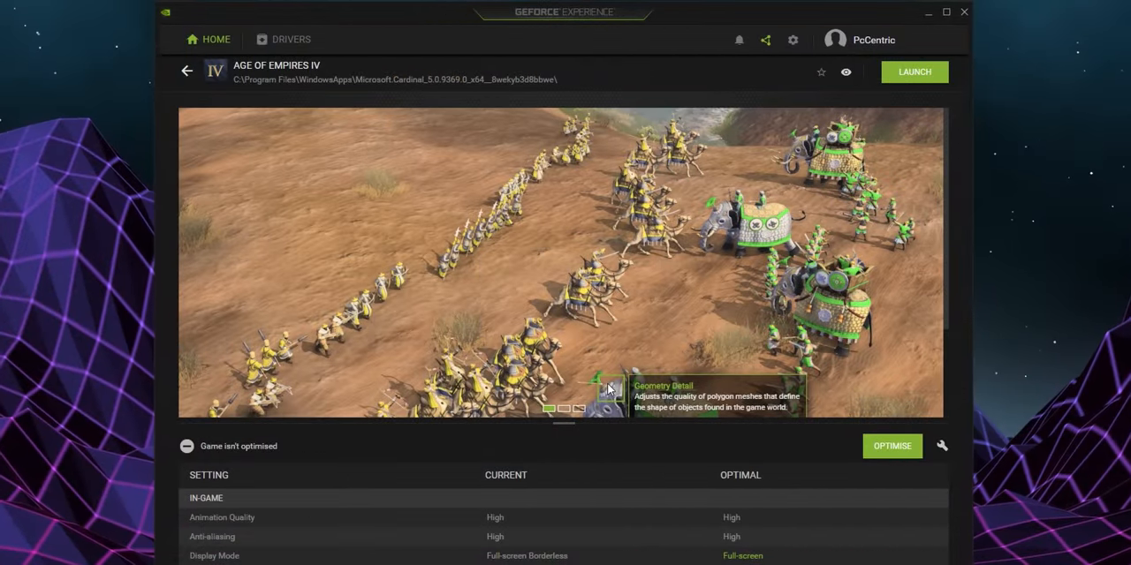